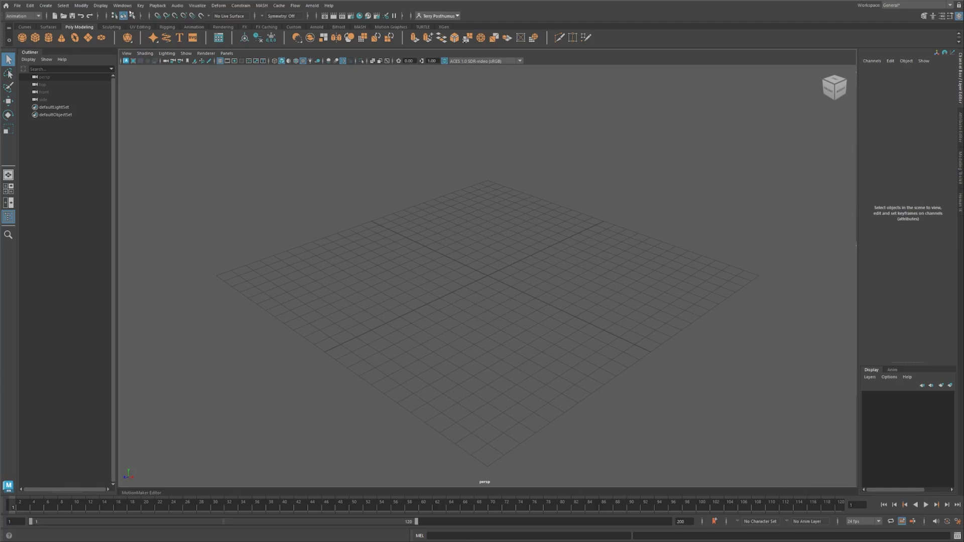
# - Bring up the MotionMaker Editor from Windows > Animation Editors
pyautogui.click(121, 6)
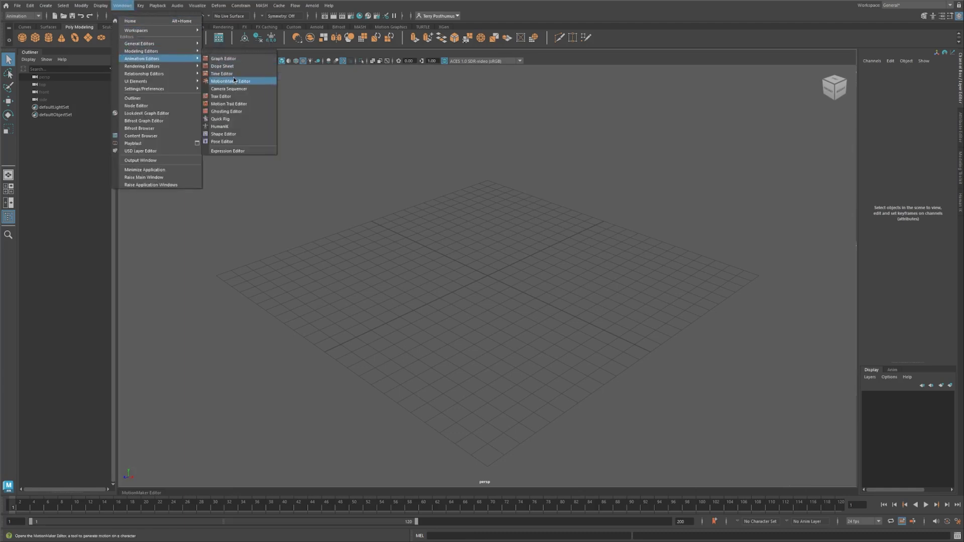
pyautogui.click(230, 81)
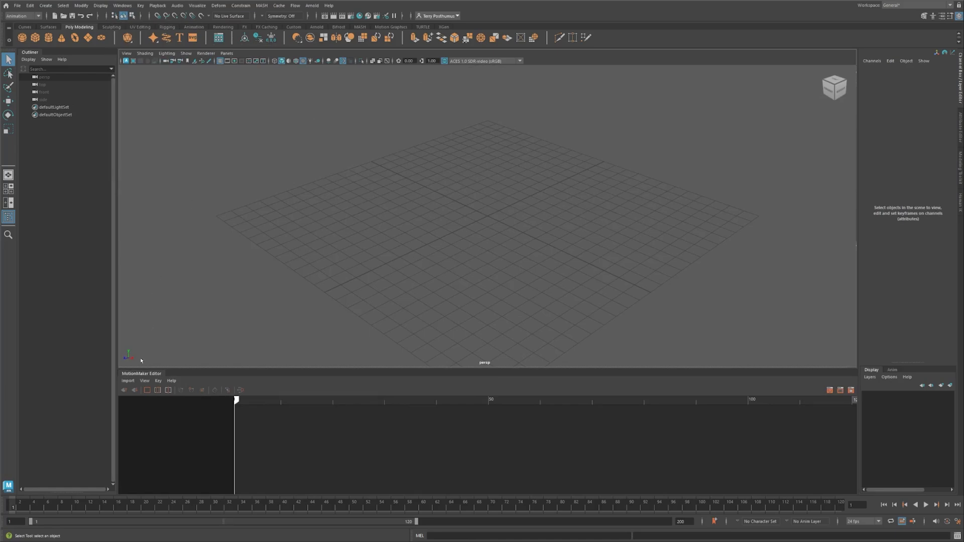
# - Import the adult_biped character through the MotionMaker Editor's Import menu
pyautogui.click(128, 381)
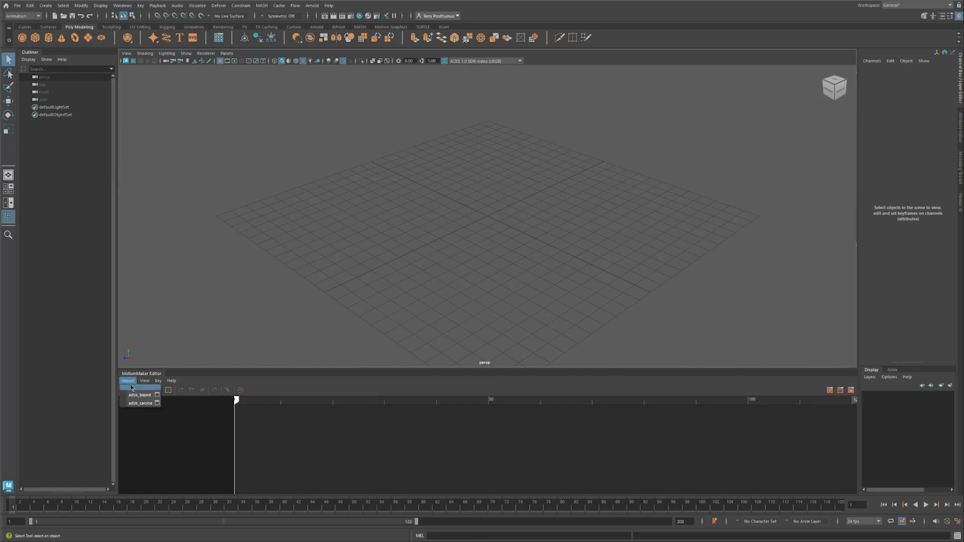
pyautogui.click(139, 394)
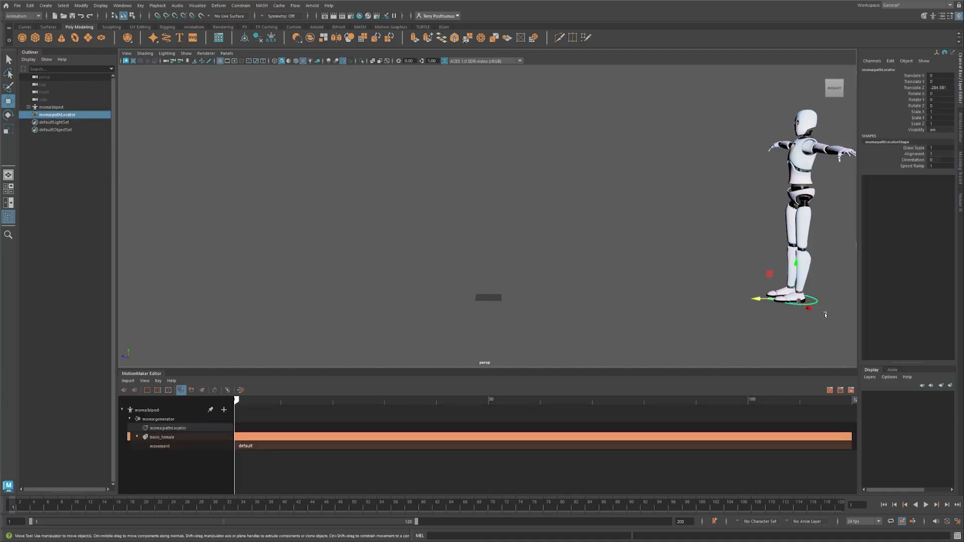
# - Move the pathLocator far left along Z, go to frame 70 and start Generate Motion
pyautogui.press('s')
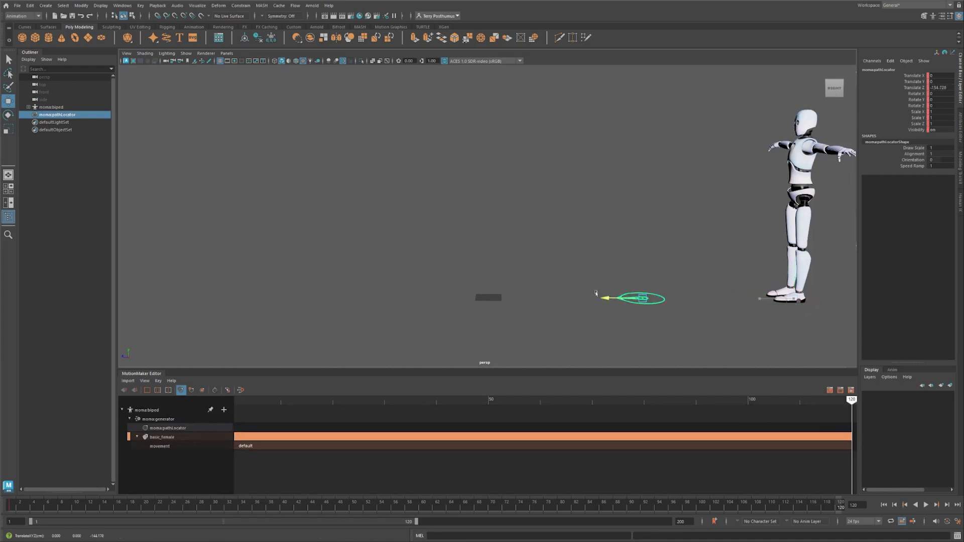
pyautogui.moveTo(639, 298); pyautogui.dragTo(166, 296)
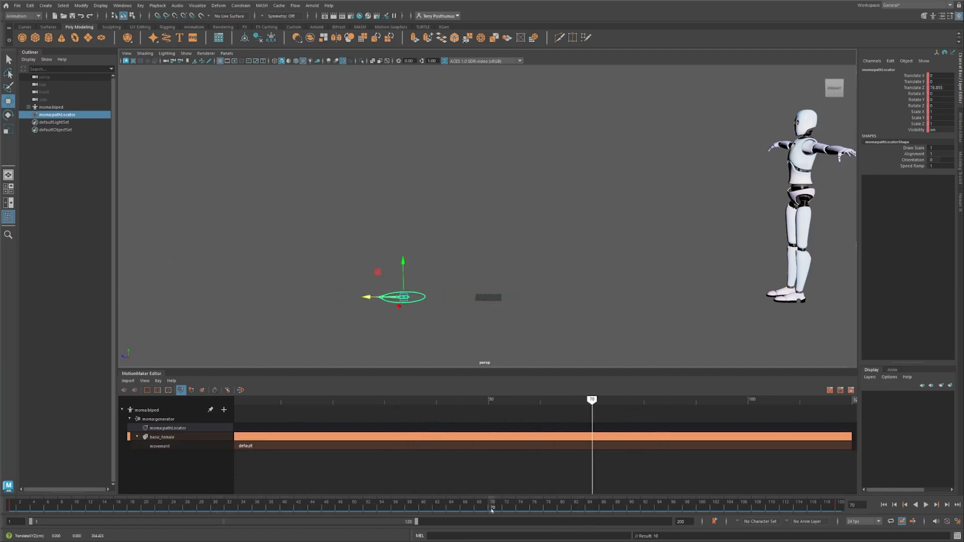
pyautogui.click(492, 506)
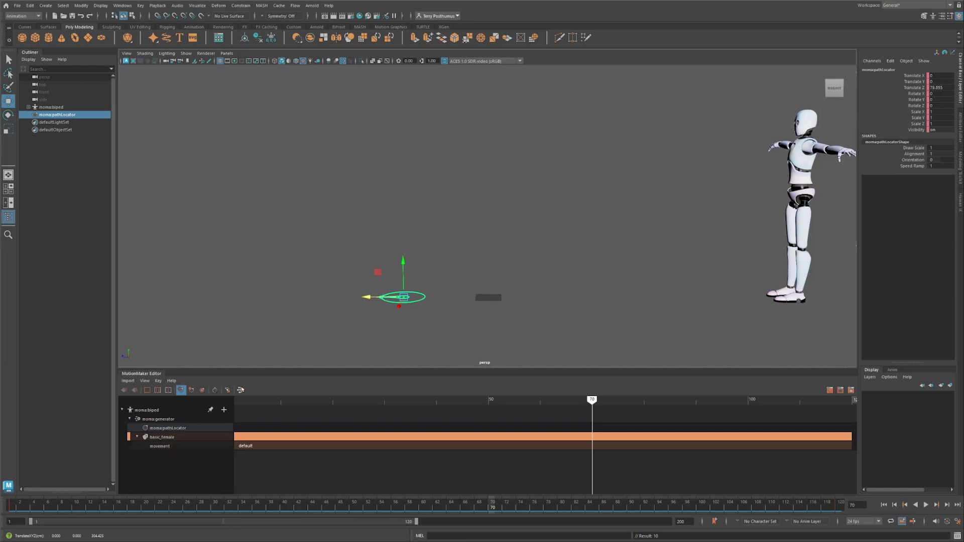
pyautogui.click(240, 389)
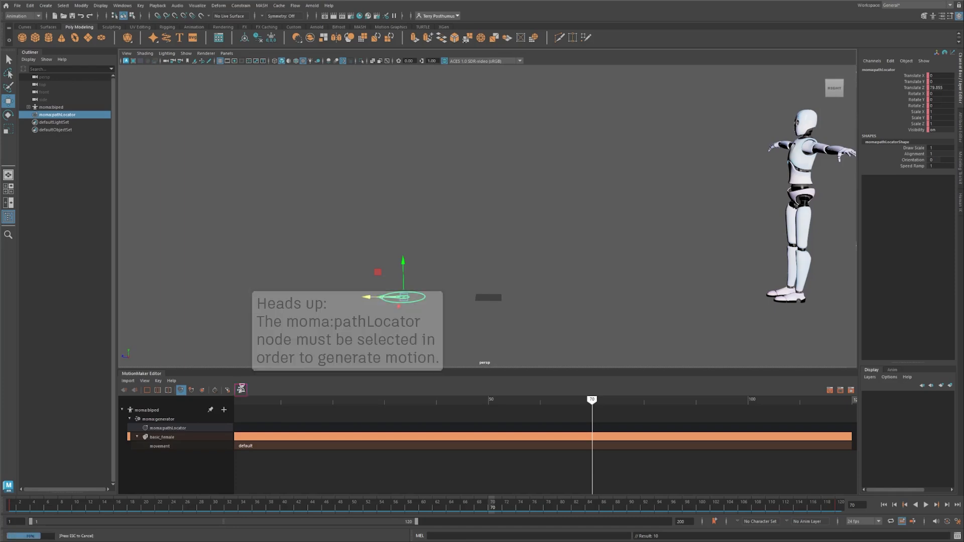
# - Play back the generated walk with Alt+V and stop it
pyautogui.press('alt+v')
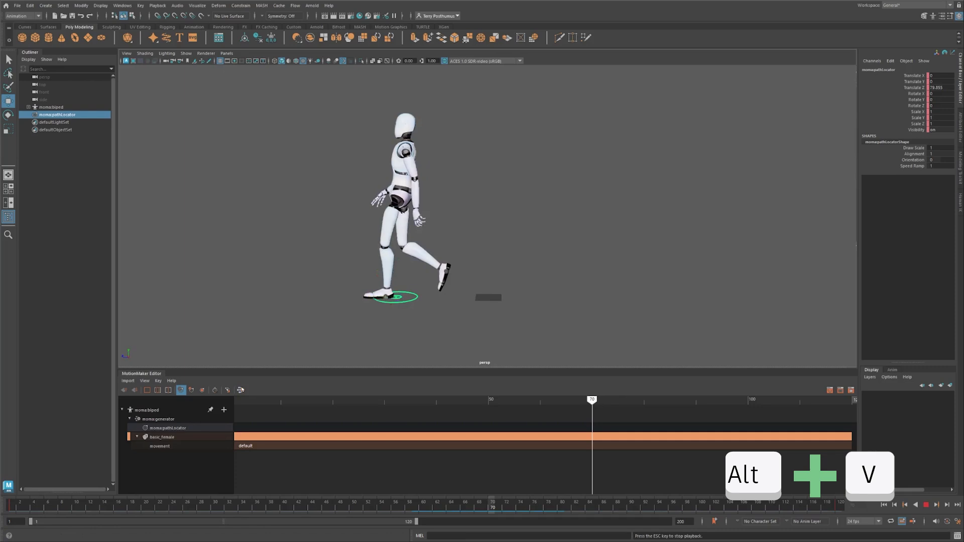
pyautogui.press('alt+v')
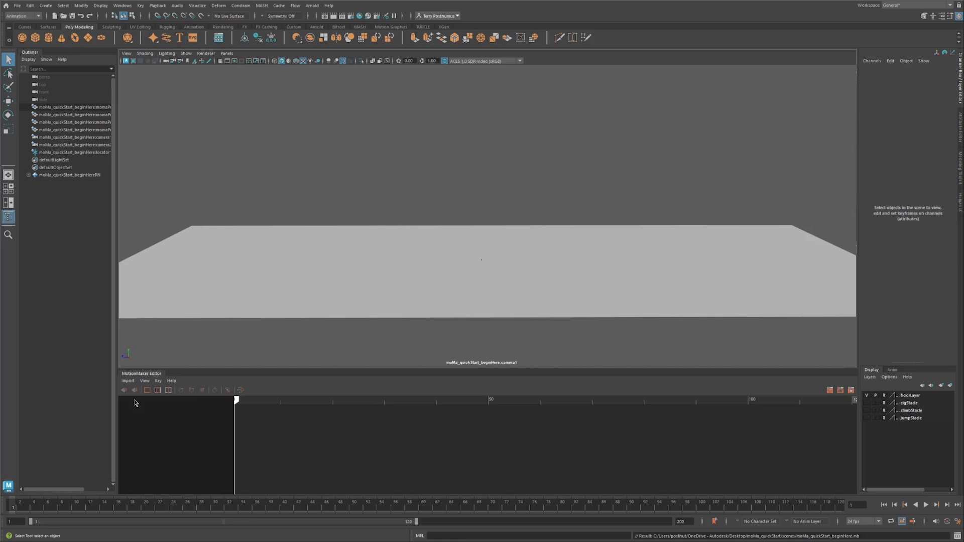
pyautogui.moveTo(130, 385)
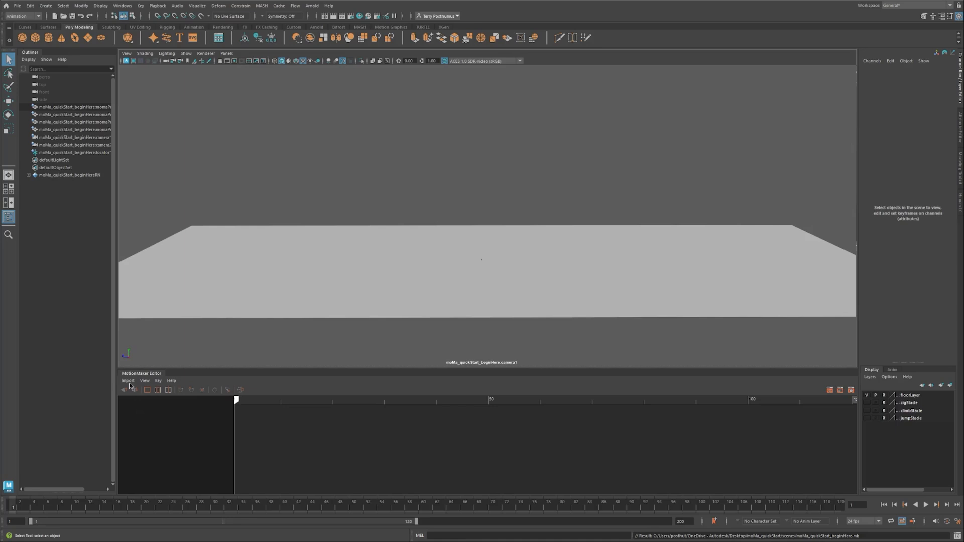
# - Import an adult_biped with Motion Style set to basic_male and apply
pyautogui.click(128, 380)
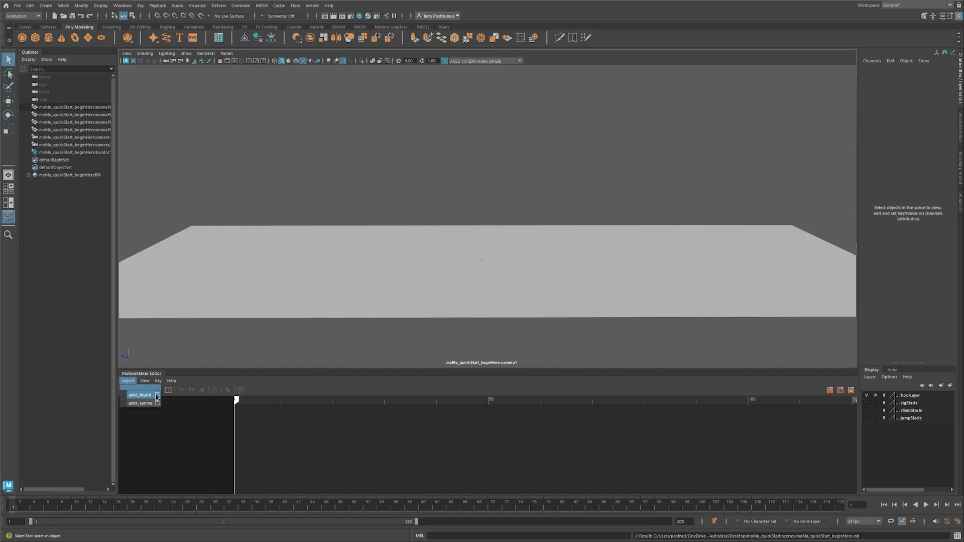
pyautogui.click(128, 380)
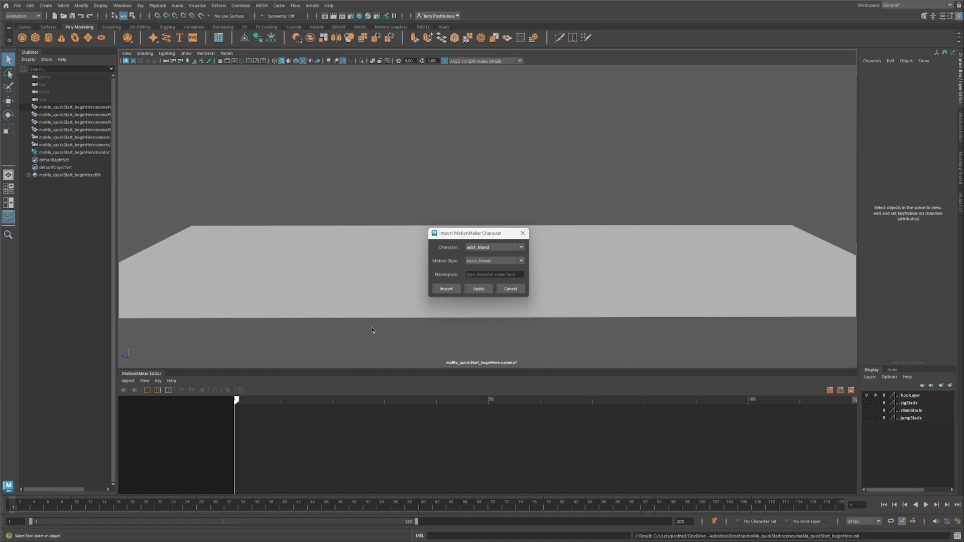
pyautogui.click(494, 261)
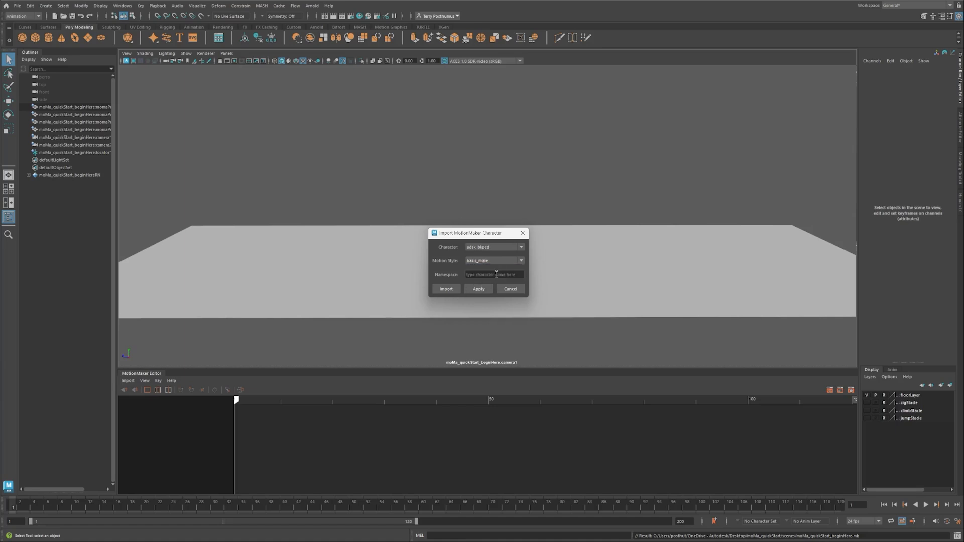
pyautogui.click(446, 289)
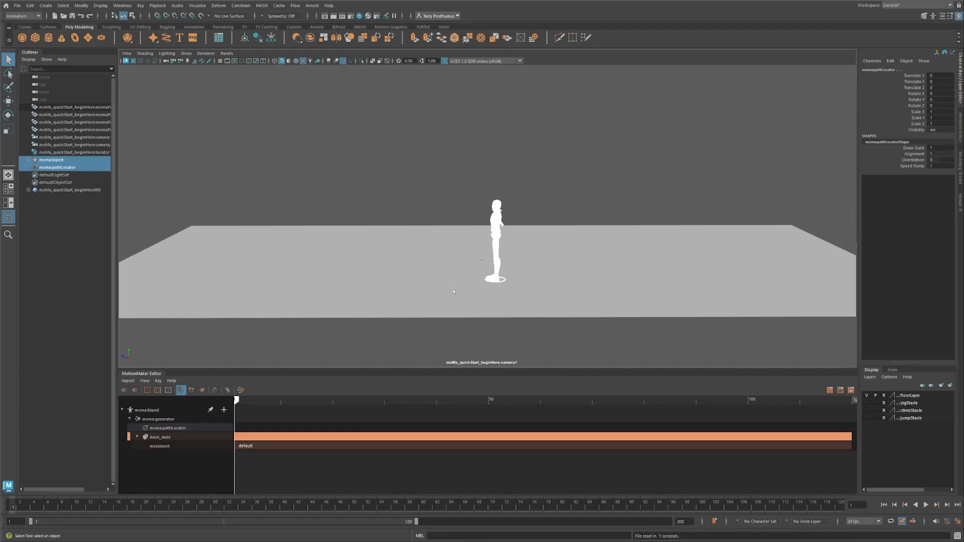
# - Place the moma biped at the floor's right end and its pathLocator at the far left at frame 120
pyautogui.click(9, 100)
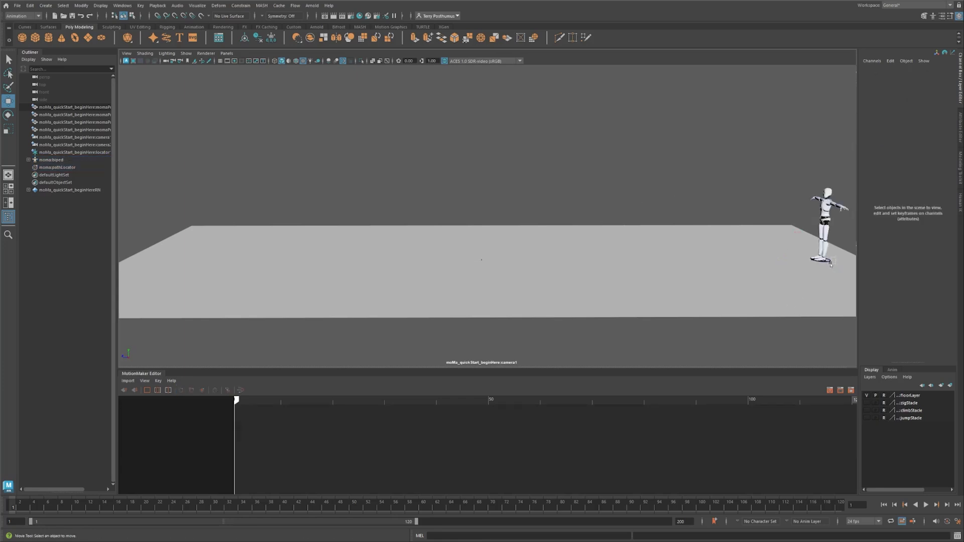
pyautogui.click(57, 168)
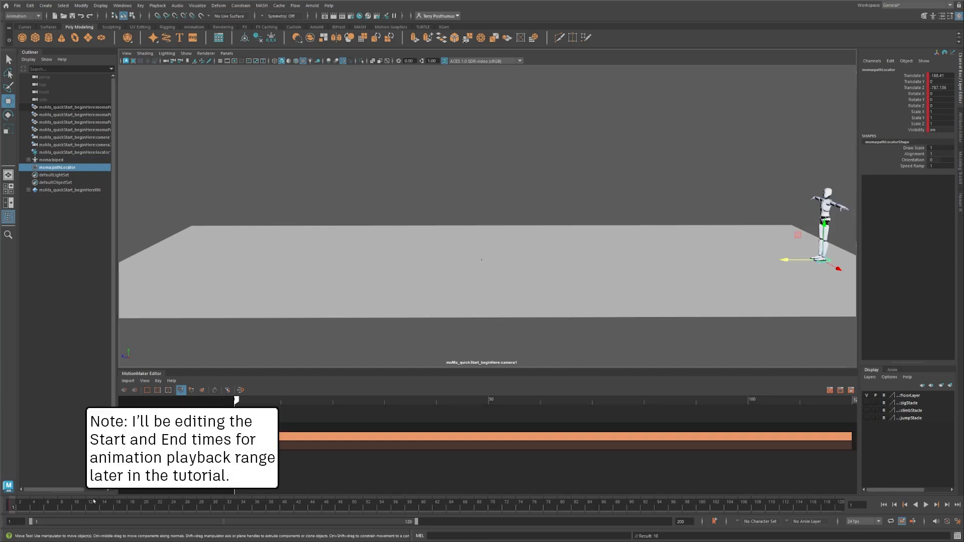
pyautogui.click(291, 400)
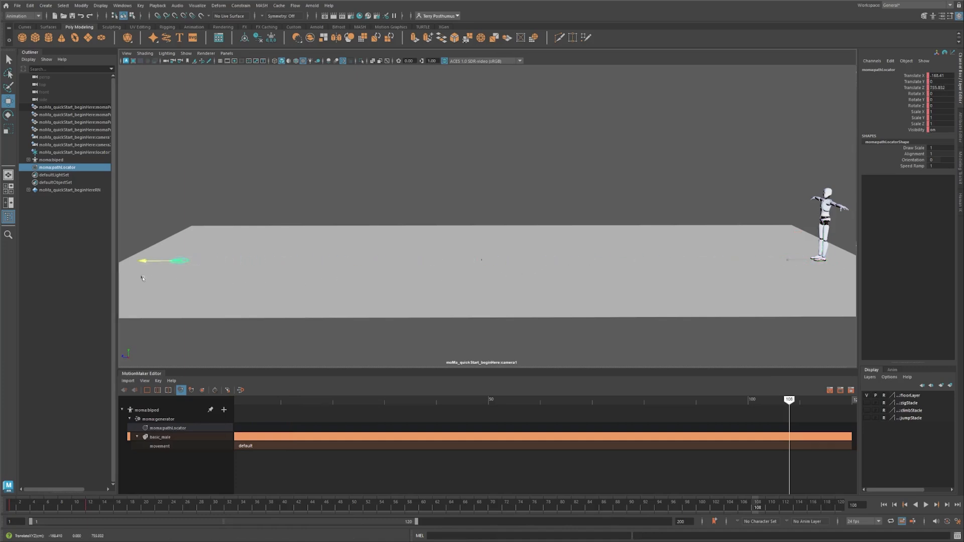
pyautogui.click(163, 260)
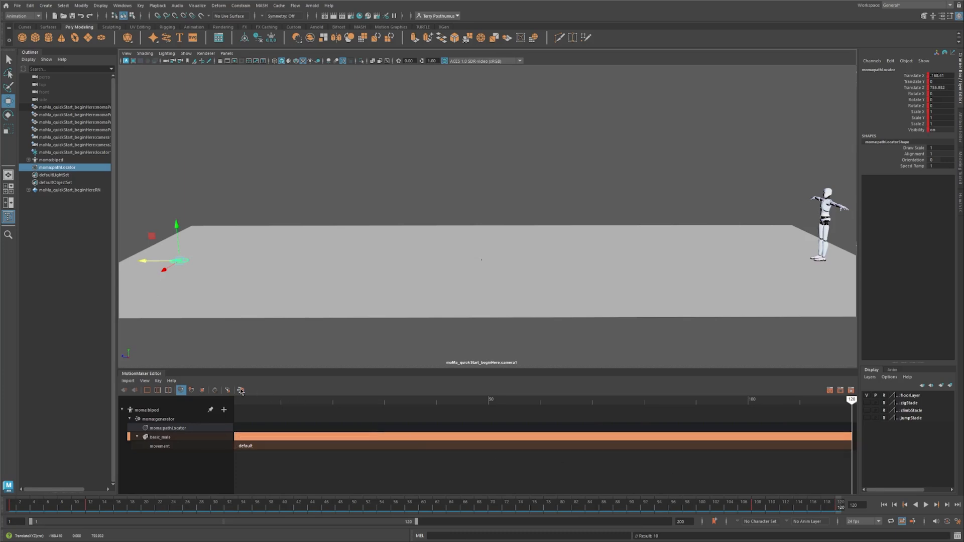
# - Generate the robot's run toward the far-left locator with Generate Motion
pyautogui.click(240, 389)
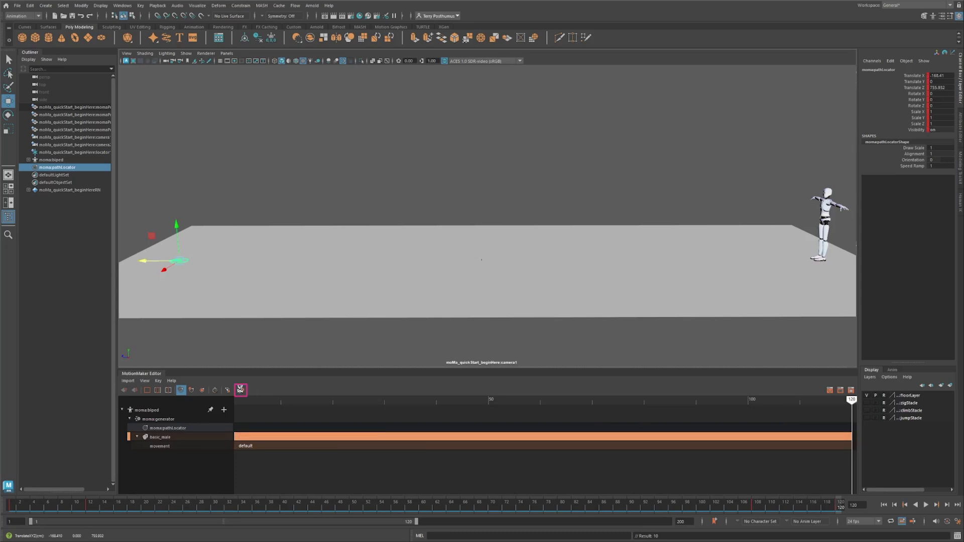
pyautogui.click(240, 389)
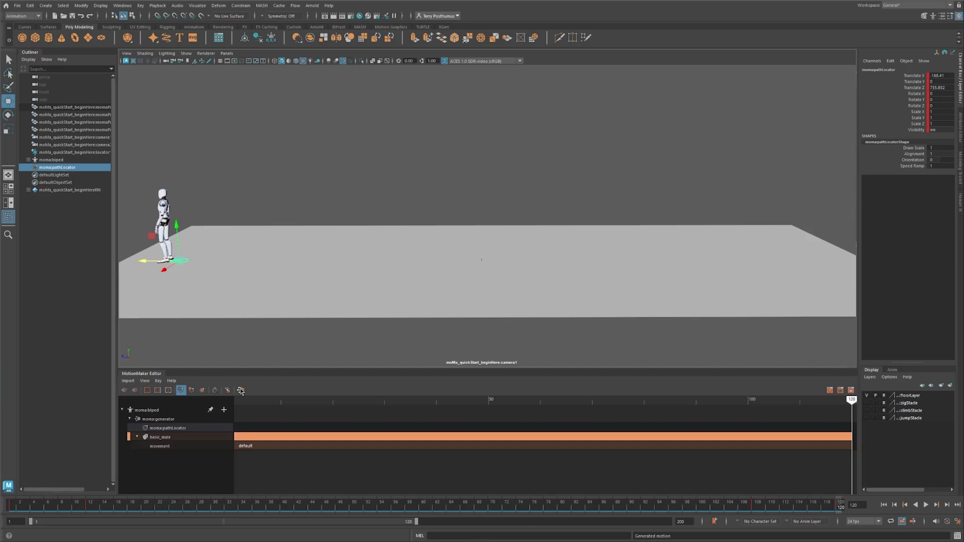
pyautogui.click(362, 399)
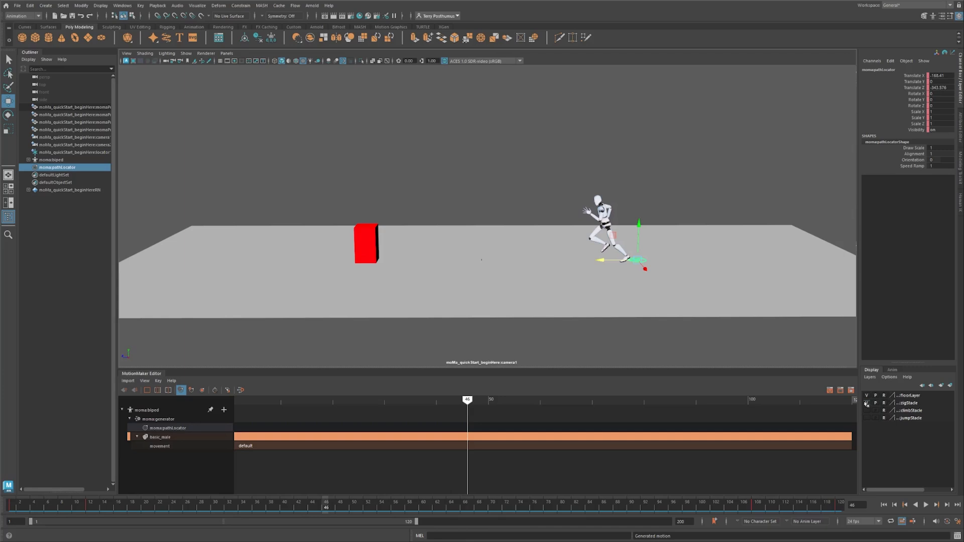
# - Show the red box obstacle layer, create a motion trail for the locator and scrub to frame 72
pyautogui.click(192, 26)
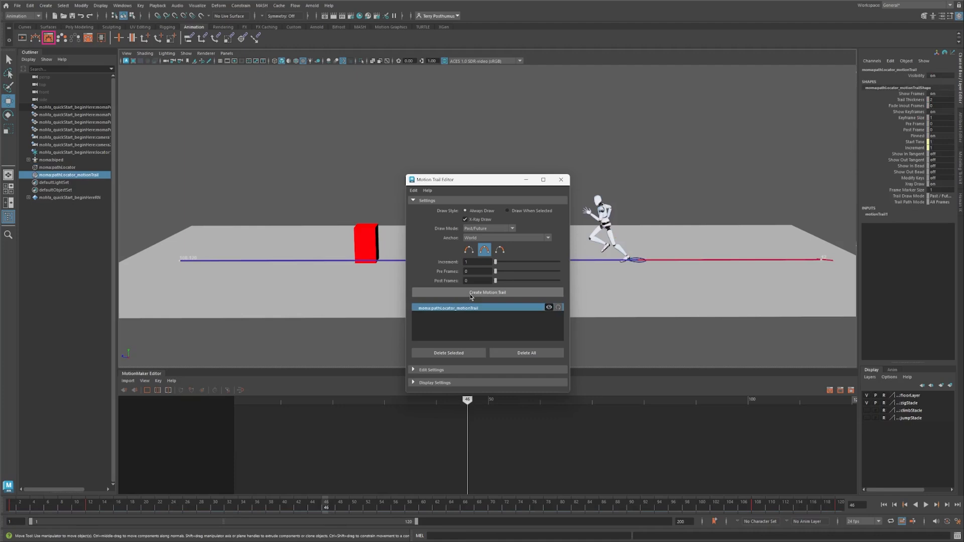
pyautogui.click(559, 179)
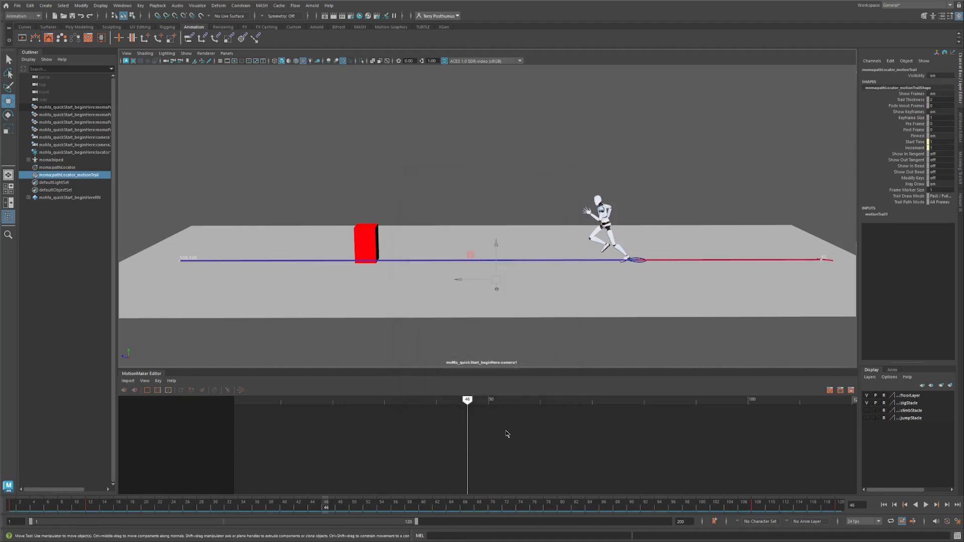
pyautogui.moveTo(467, 400); pyautogui.dragTo(603, 400)
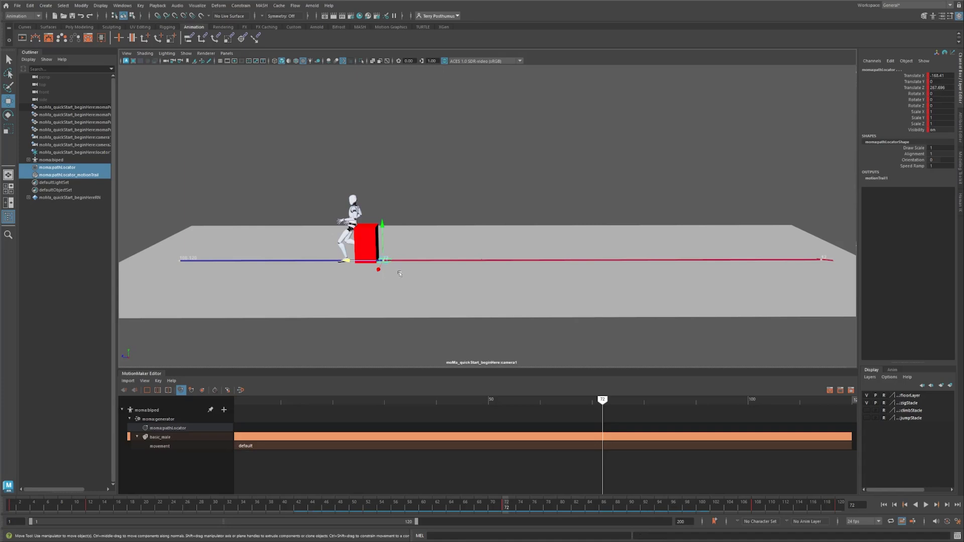
# - Bend the locator's trail around the red box, key the locator's new position and regenerate motion
pyautogui.click(70, 174)
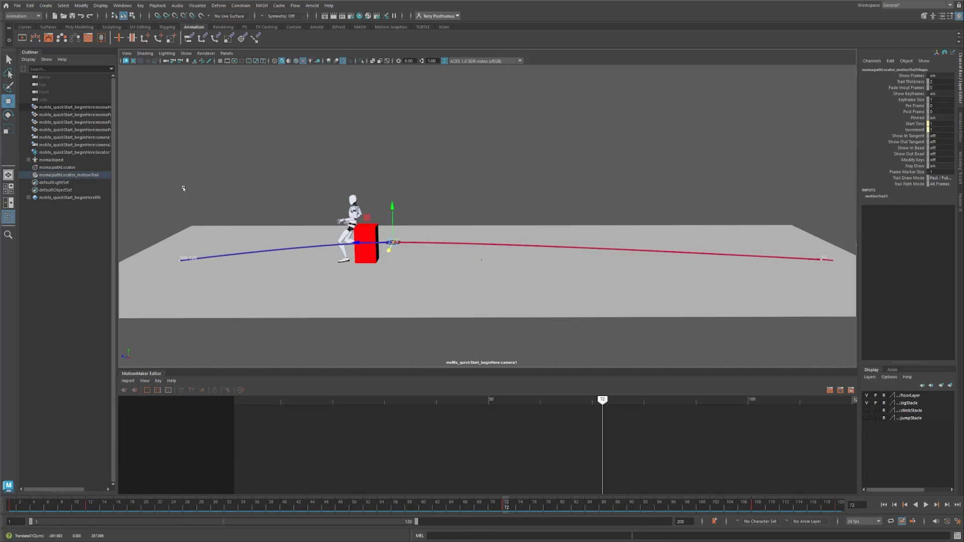
pyautogui.click(57, 167)
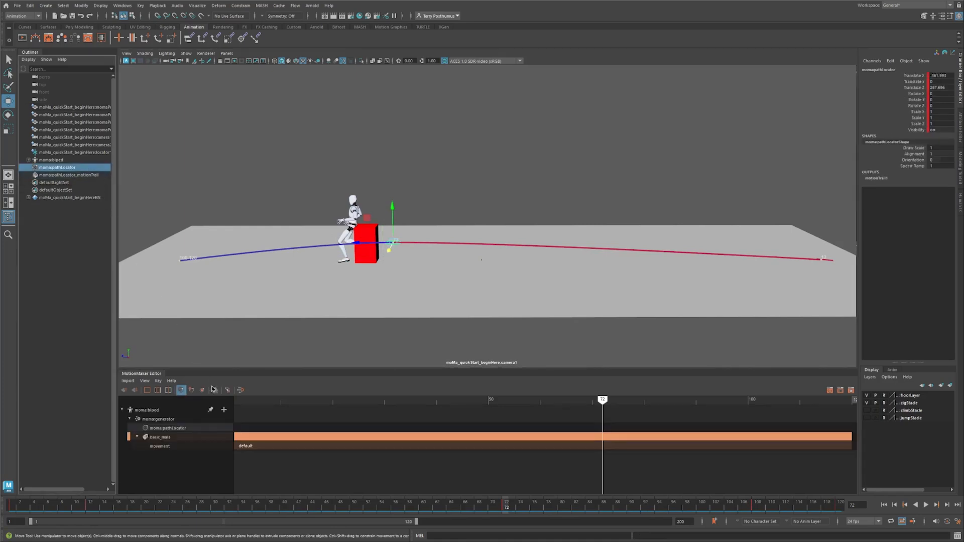
pyautogui.click(215, 389)
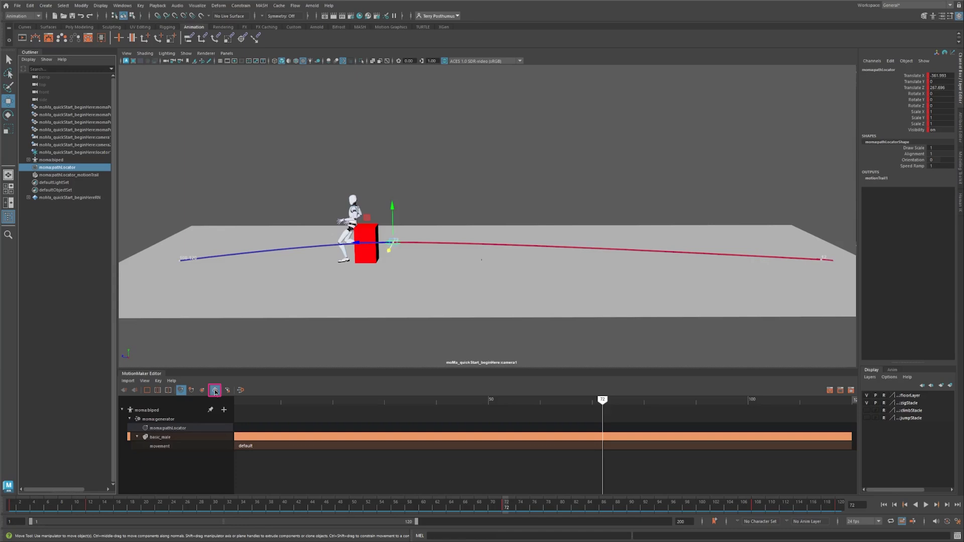
pyautogui.click(240, 391)
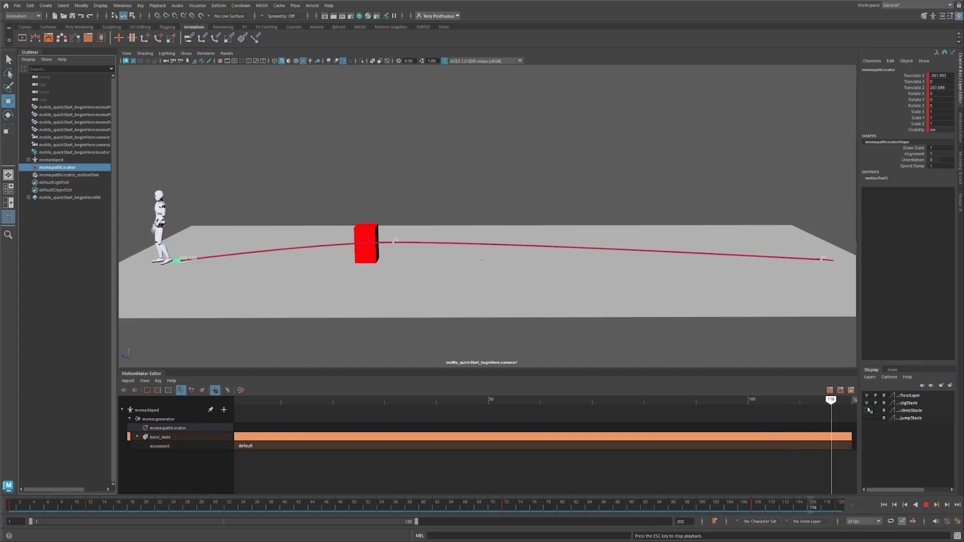
# - Preview the run with Alt+V playback and stop it
pyautogui.press('alt+v')
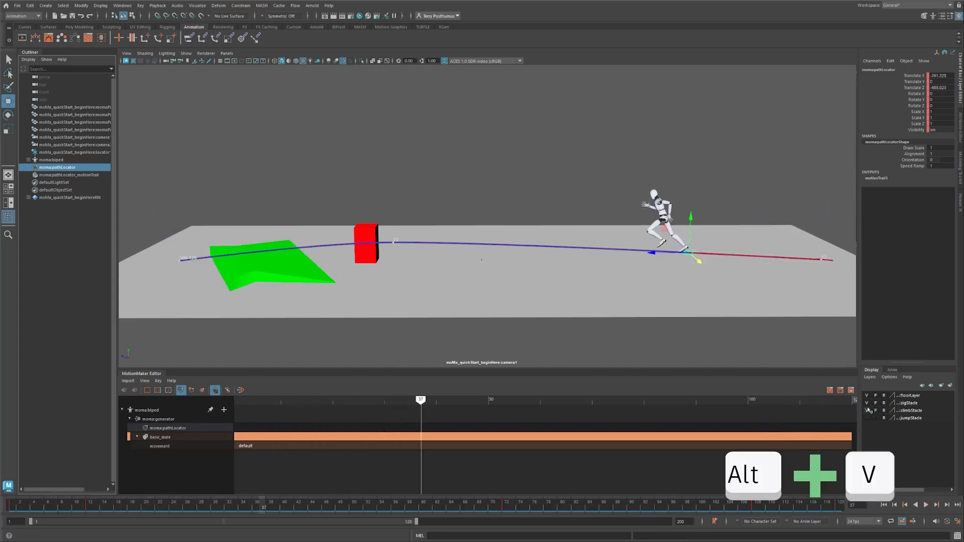
pyautogui.press('alt+v')
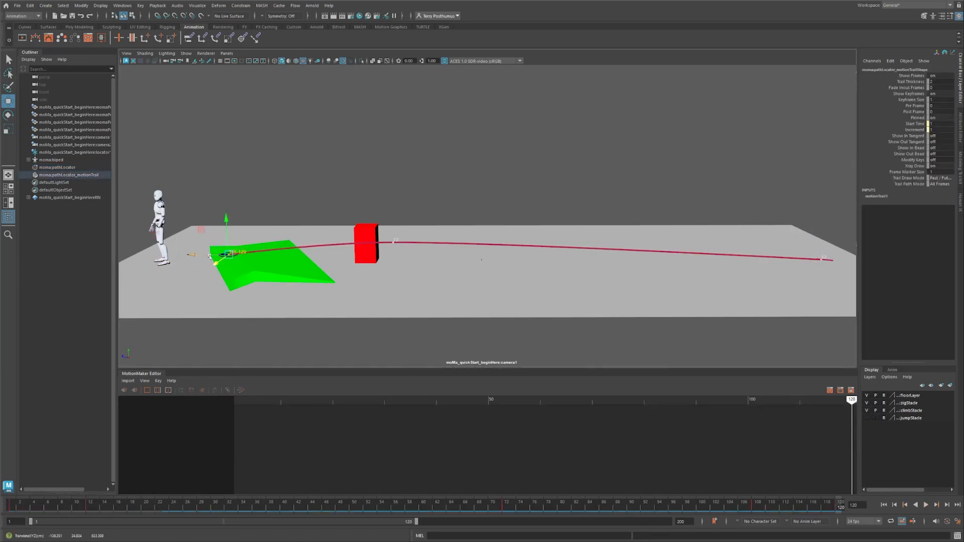
# - Select moma:pathLocator and generate motion toward the blue bar and green ramp
pyautogui.click(58, 168)
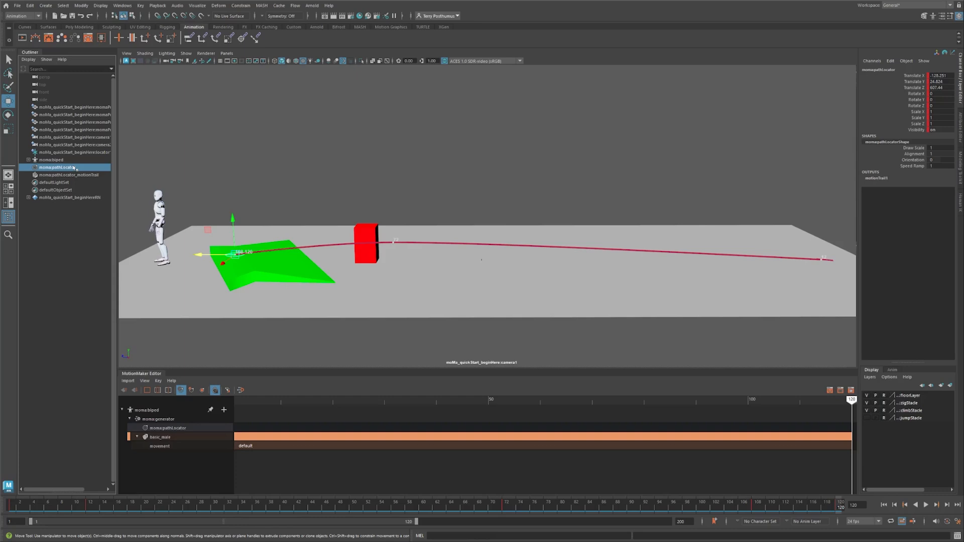
pyautogui.click(240, 390)
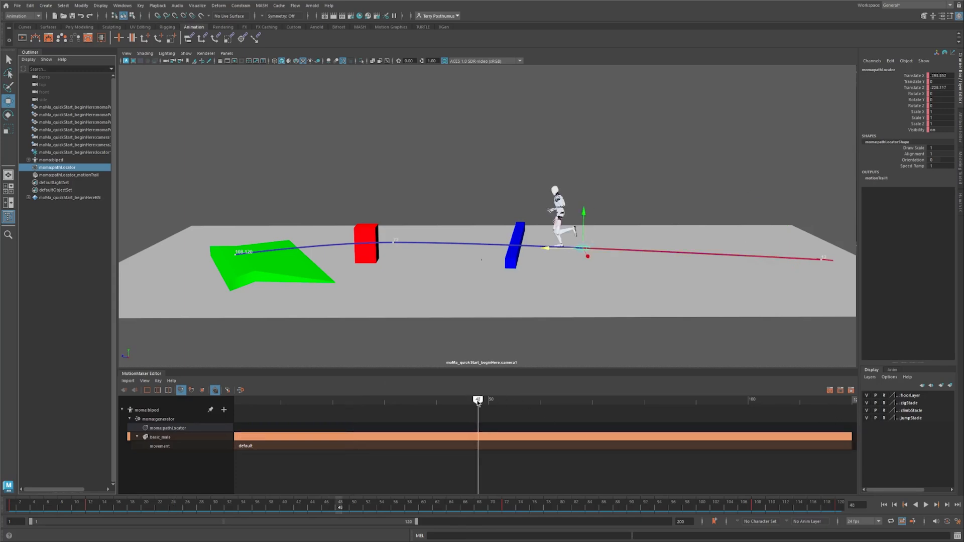
# - Add a jump tag on the movement track at the blue bar, then a default tag after it
pyautogui.rightClick(480, 437)
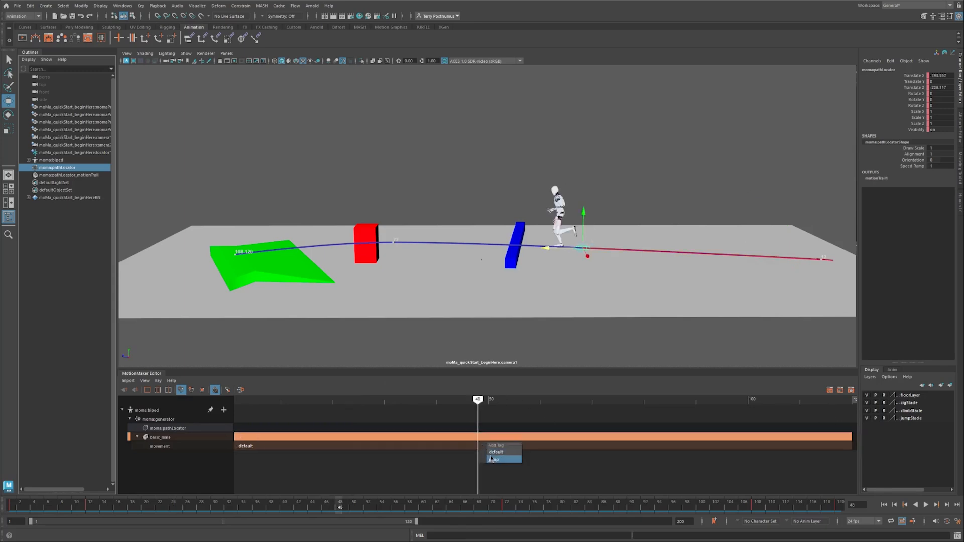
pyautogui.click(494, 459)
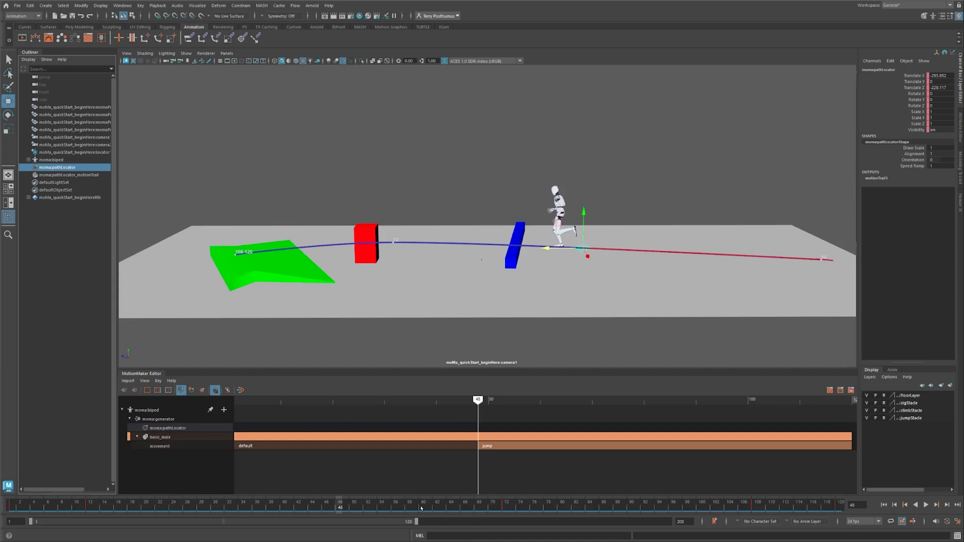
pyautogui.rightClick(541, 445)
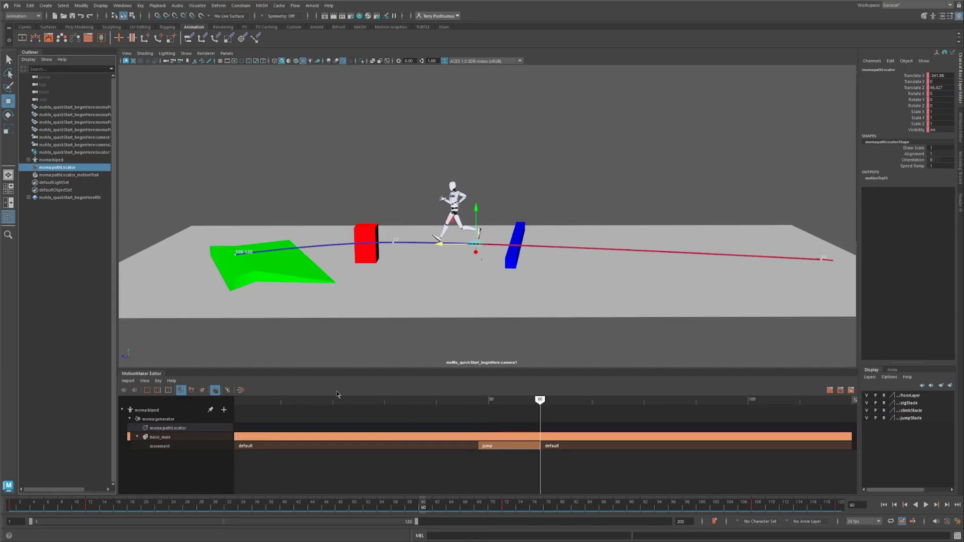
pyautogui.click(240, 389)
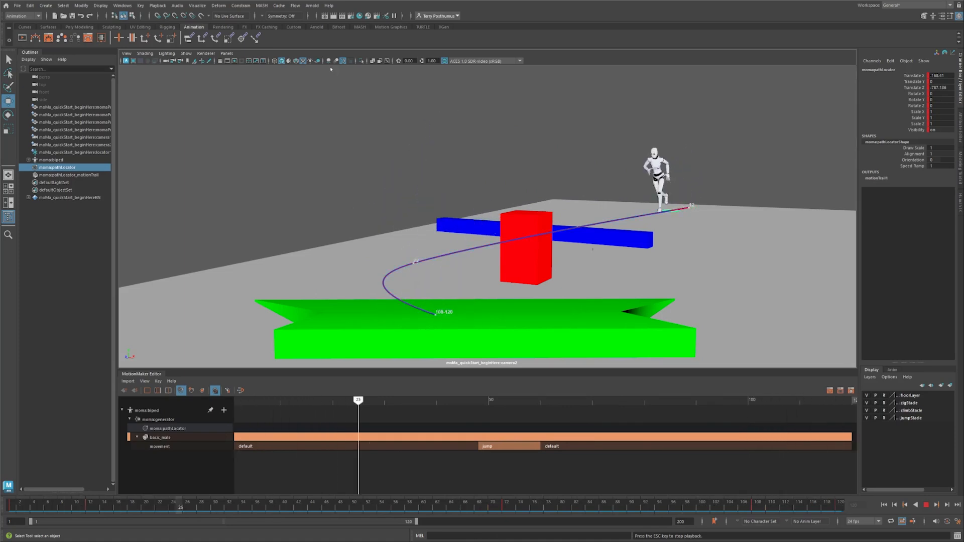
# - Scrub to frame 120 so the biped rests at the path's end on the green ramp
pyautogui.moveTo(358, 400); pyautogui.dragTo(607, 400)
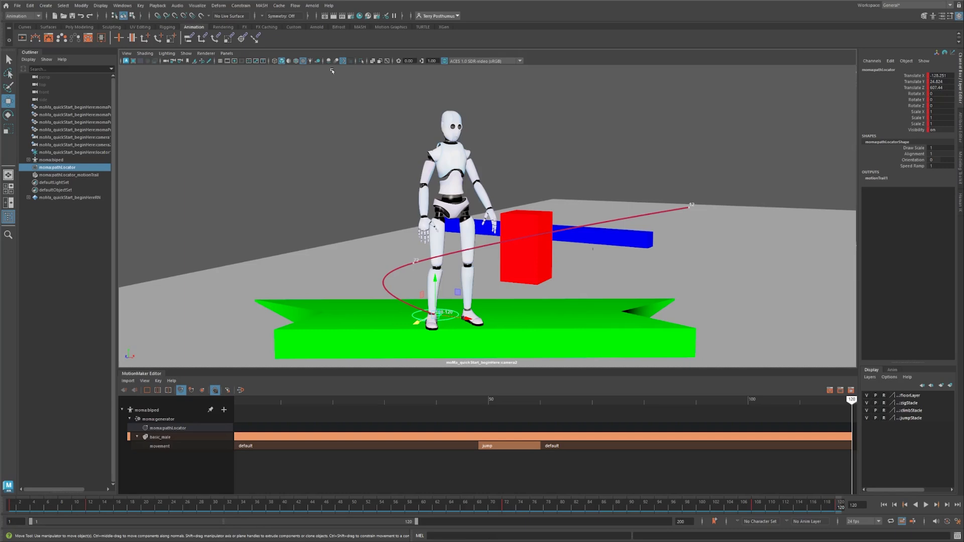
pyautogui.click(78, 27)
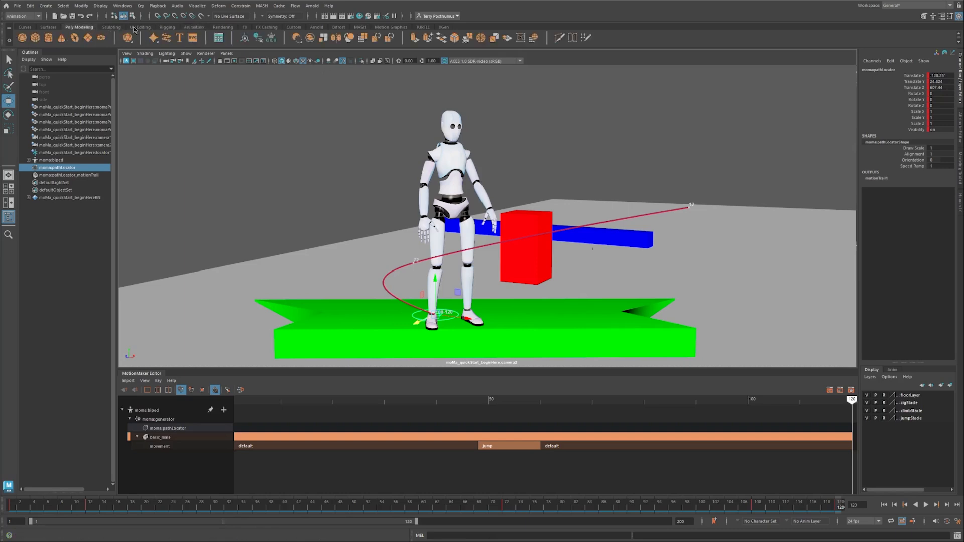
# - Bring the MAYA-B07.ma example robot rig into the scene from the Content Browser's Animation > Rigs examples
pyautogui.click(218, 37)
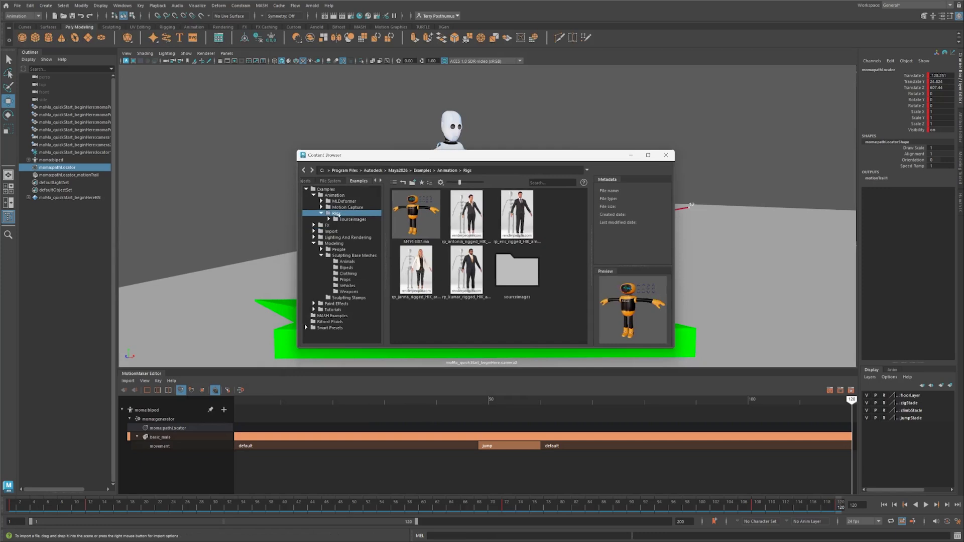
pyautogui.click(415, 215)
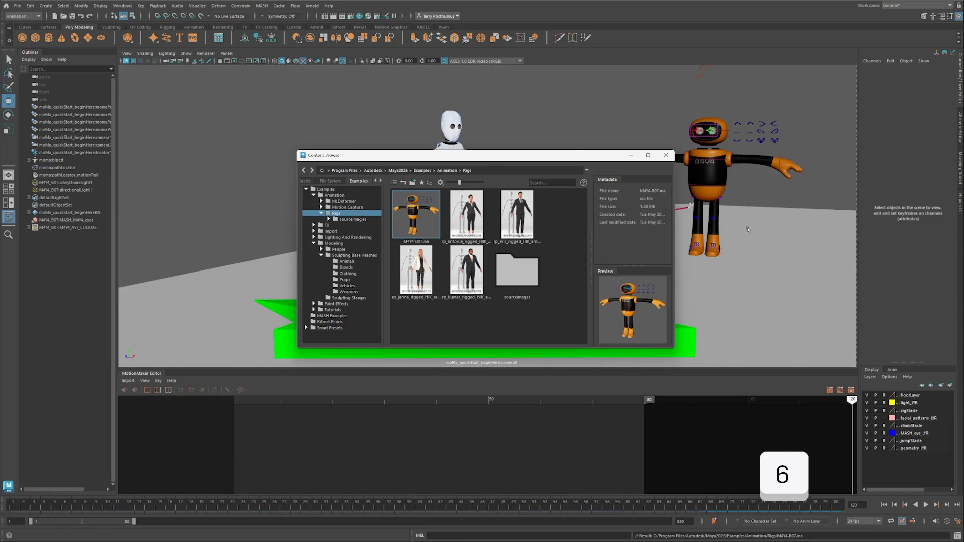
pyautogui.click(664, 155)
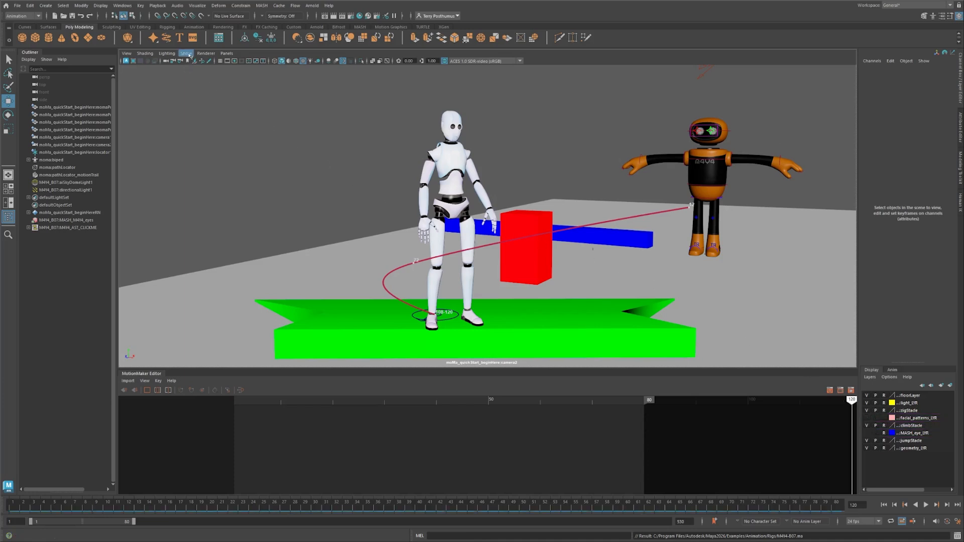
# - Hide NURBS Curves and Rigging & Animation helpers in the viewport, then show the robot's HumanIK controls
pyautogui.click(185, 53)
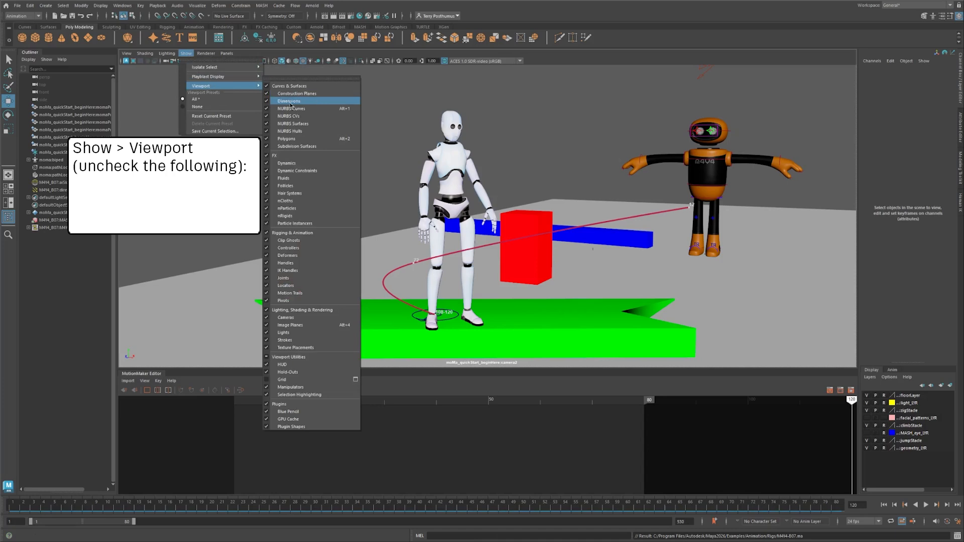
pyautogui.click(292, 109)
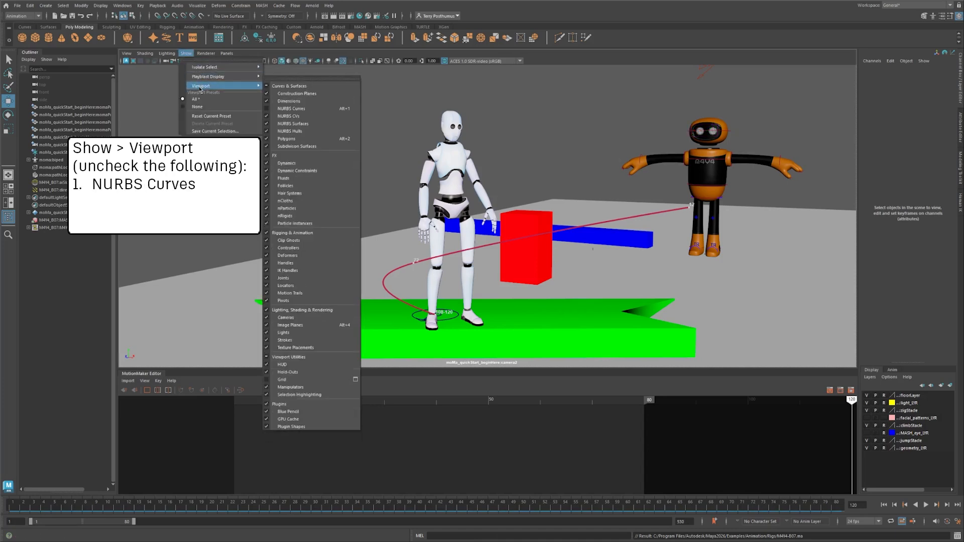
pyautogui.click(292, 232)
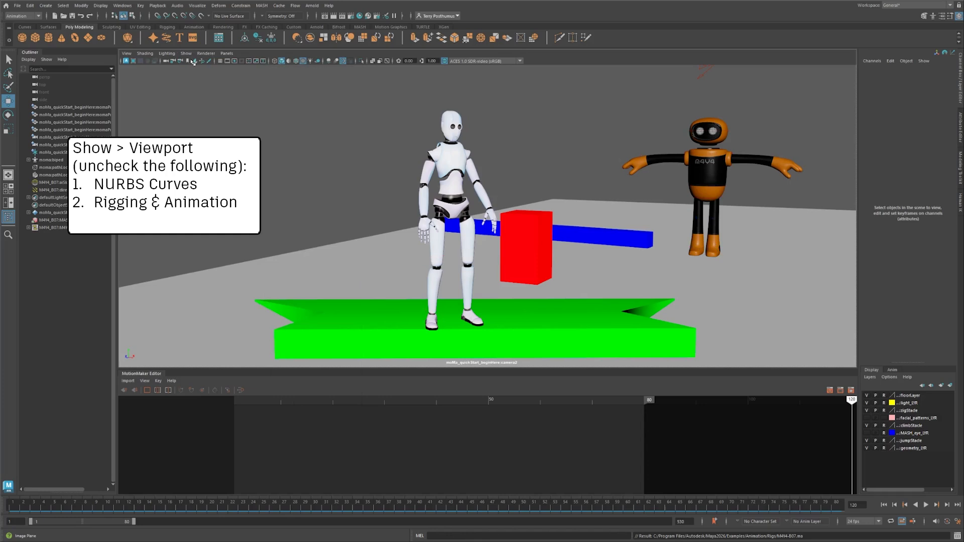
pyautogui.click(186, 53)
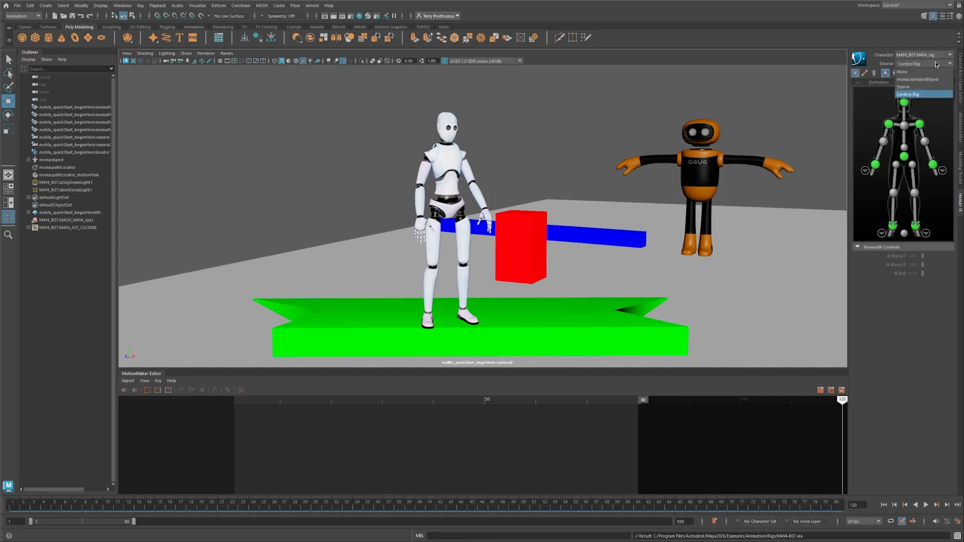
# - Set momo:standardbiped as the robot's HumanIK source, hide momobiped, and limit playback to frames 12–108
pyautogui.click(917, 78)
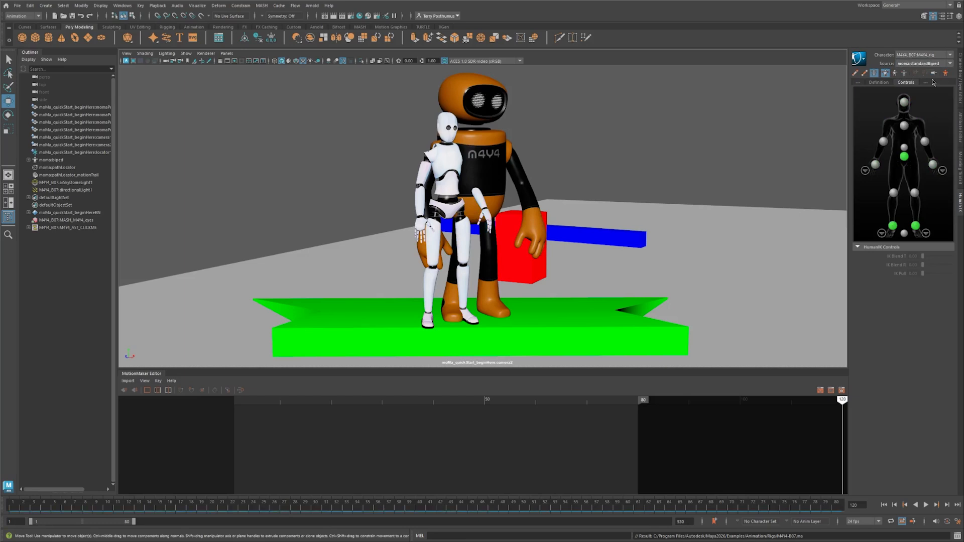
pyautogui.moveTo(328, 145)
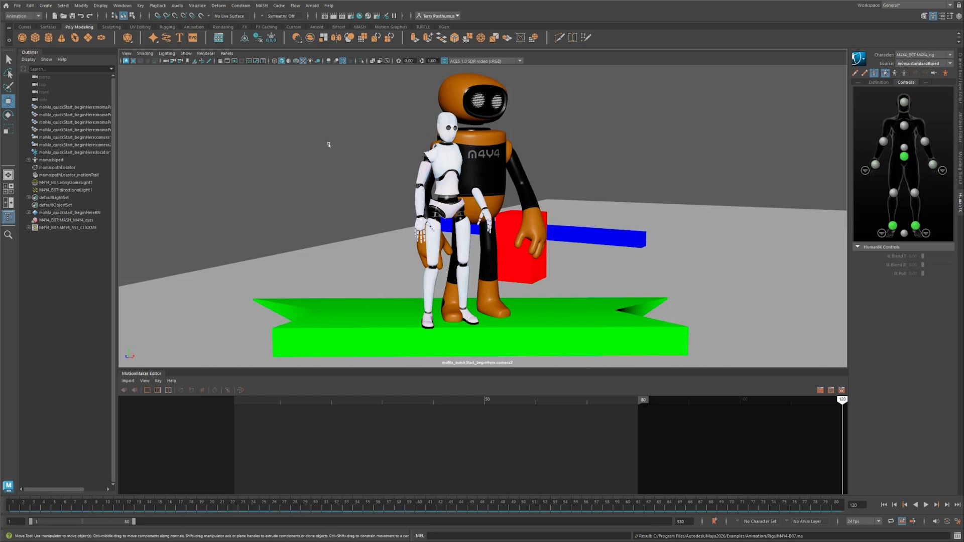
pyautogui.click(51, 159)
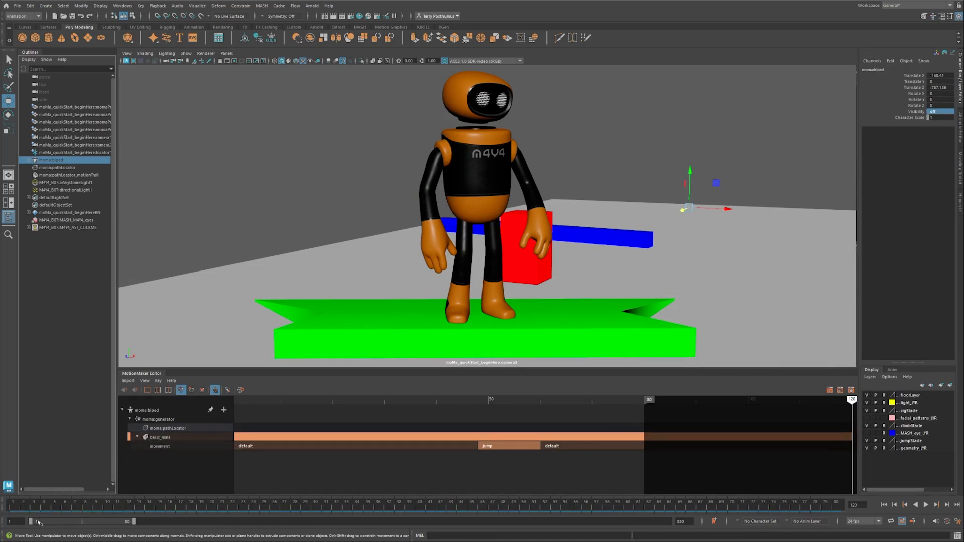
pyautogui.moveTo(39, 521); pyautogui.dragTo(130, 521)
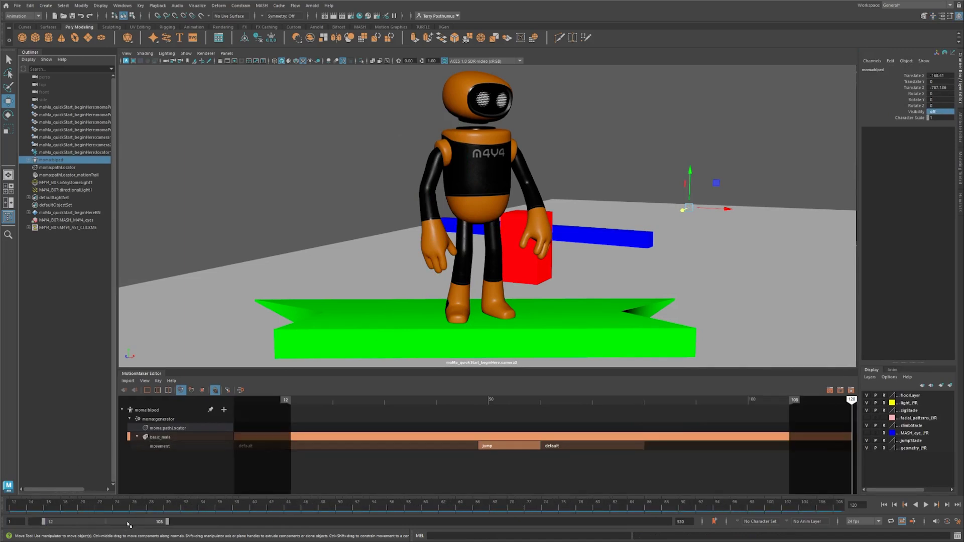
pyautogui.click(924, 505)
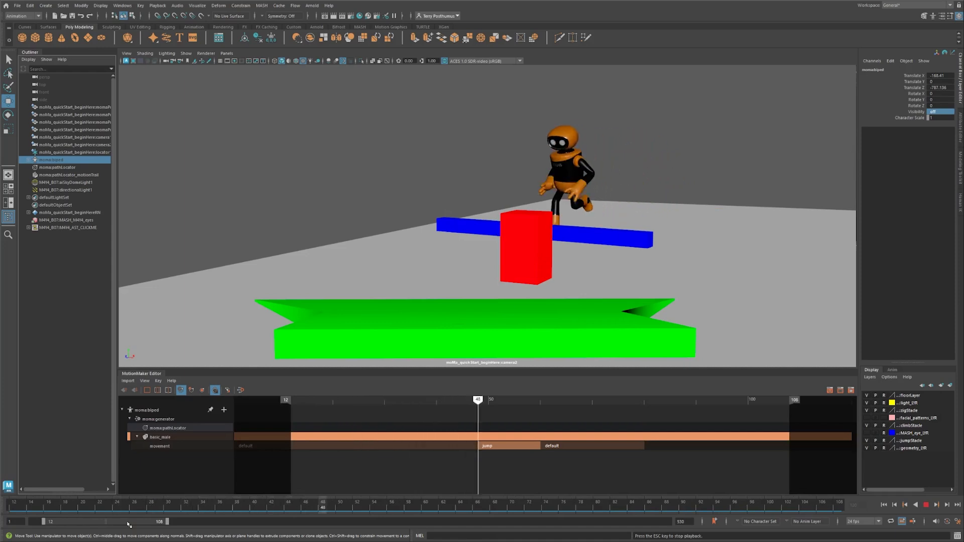
pyautogui.moveTo(478, 399); pyautogui.dragTo(727, 398)
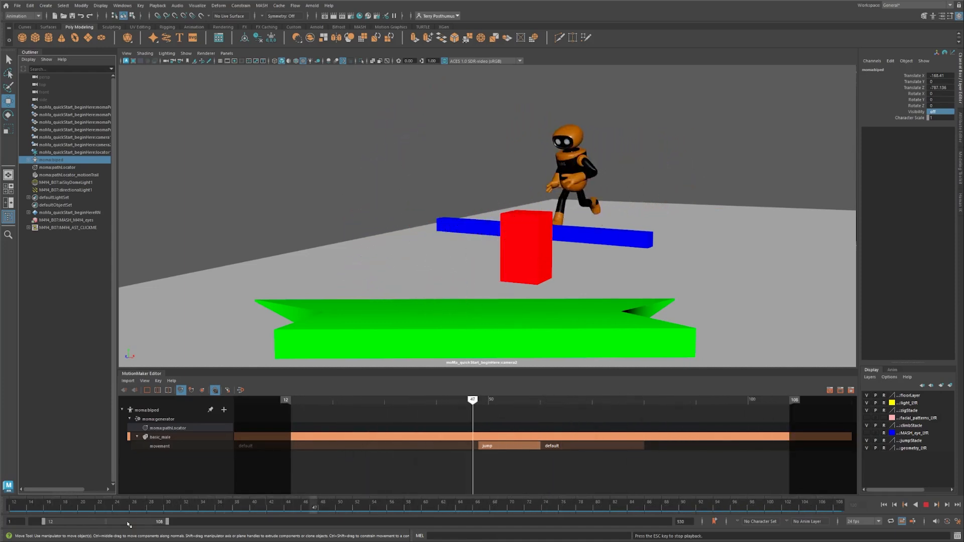
pyautogui.click(721, 400)
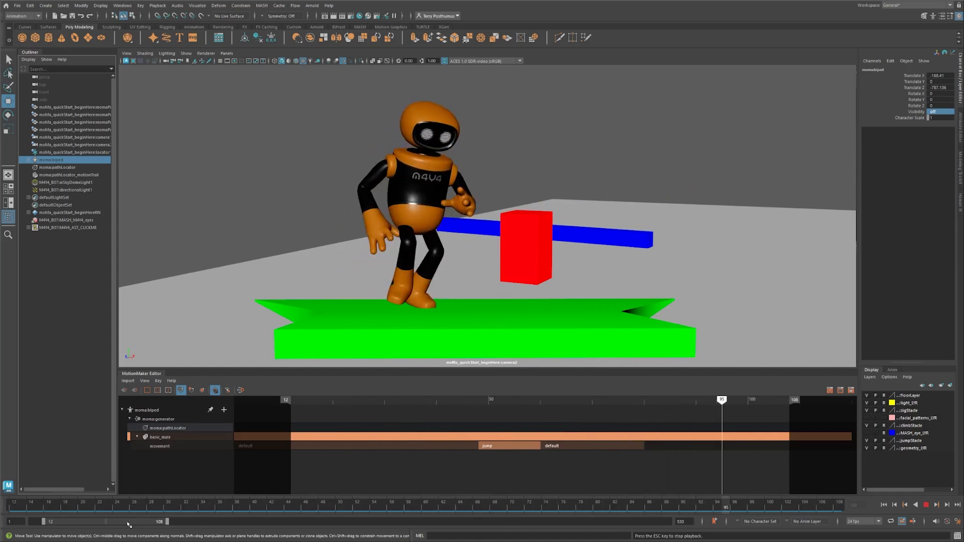
pyautogui.moveTo(722, 400); pyautogui.dragTo(472, 399)
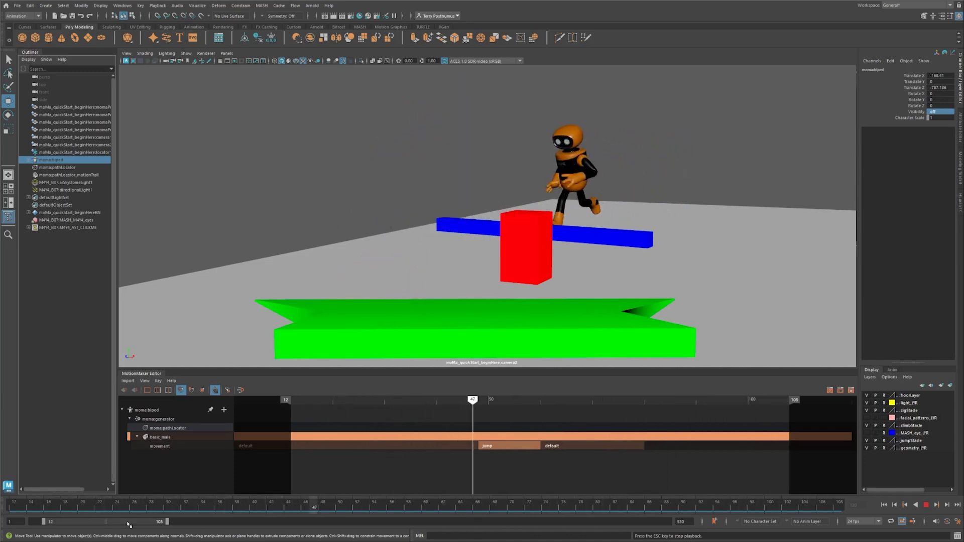
pyautogui.moveTo(472, 398); pyautogui.dragTo(722, 399)
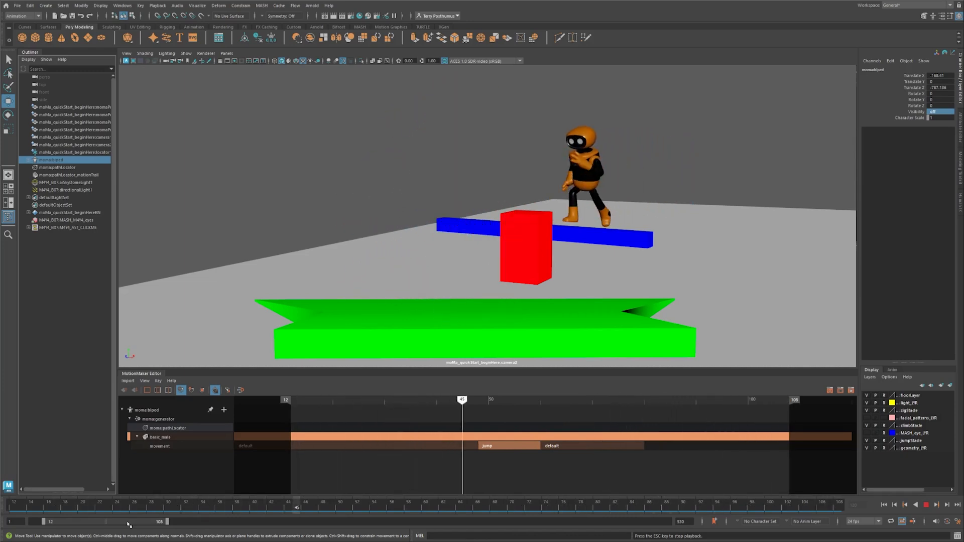
pyautogui.moveTo(462, 399); pyautogui.dragTo(711, 399)
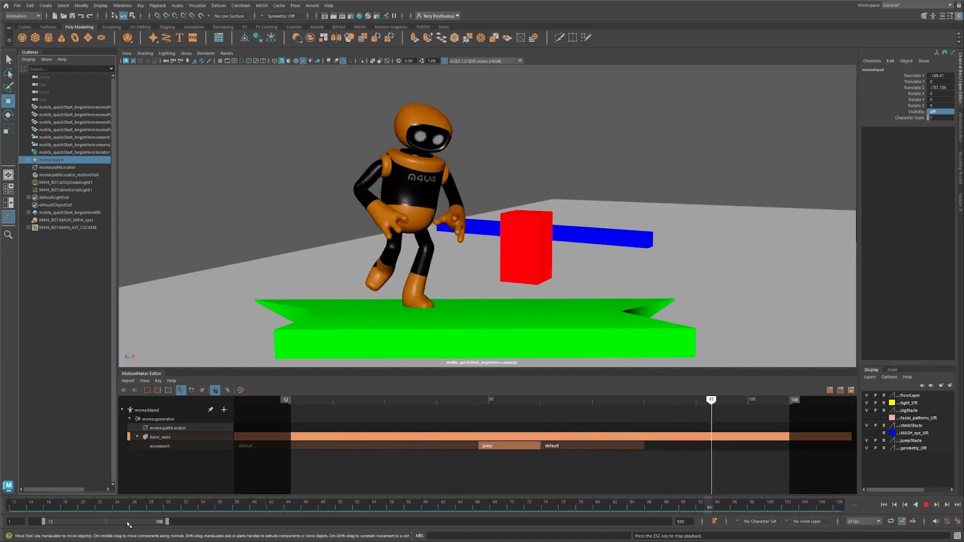
pyautogui.moveTo(711, 399); pyautogui.dragTo(462, 399)
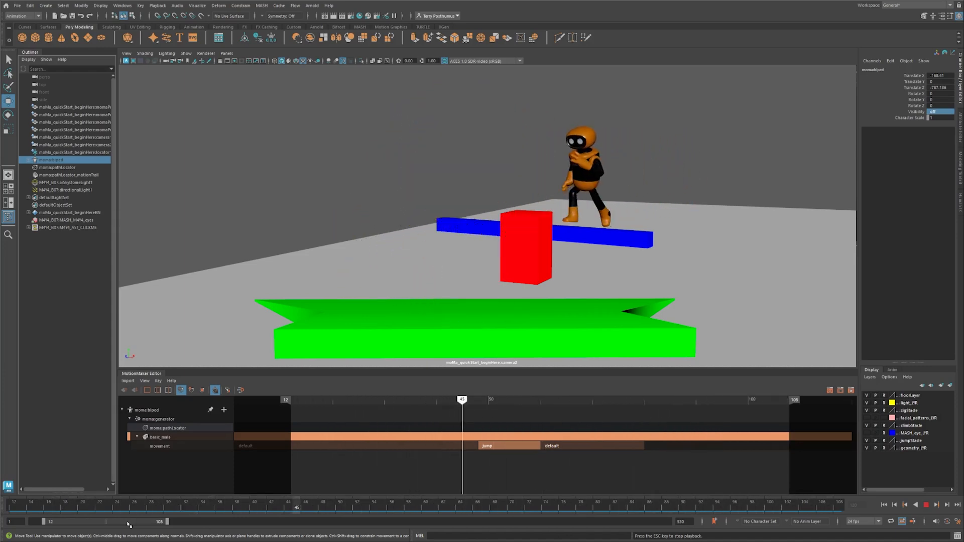